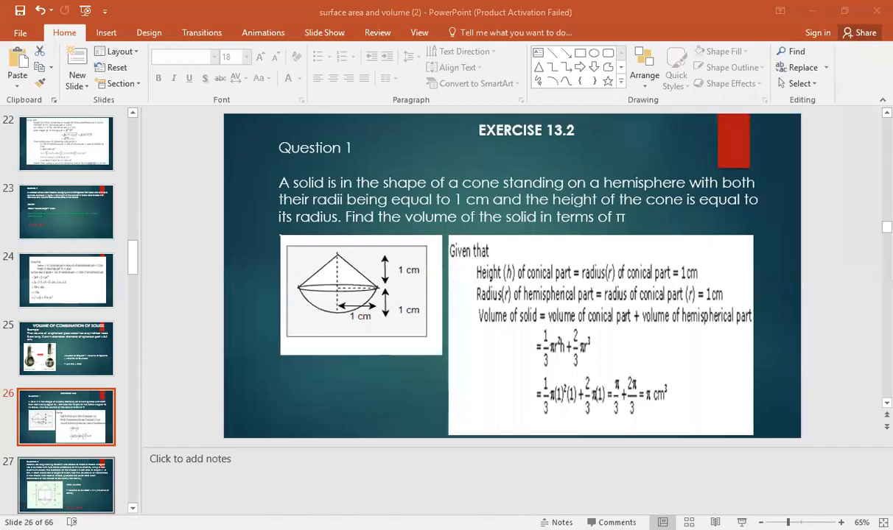
{"action": "left_click", "coordinate": [313, 465]}
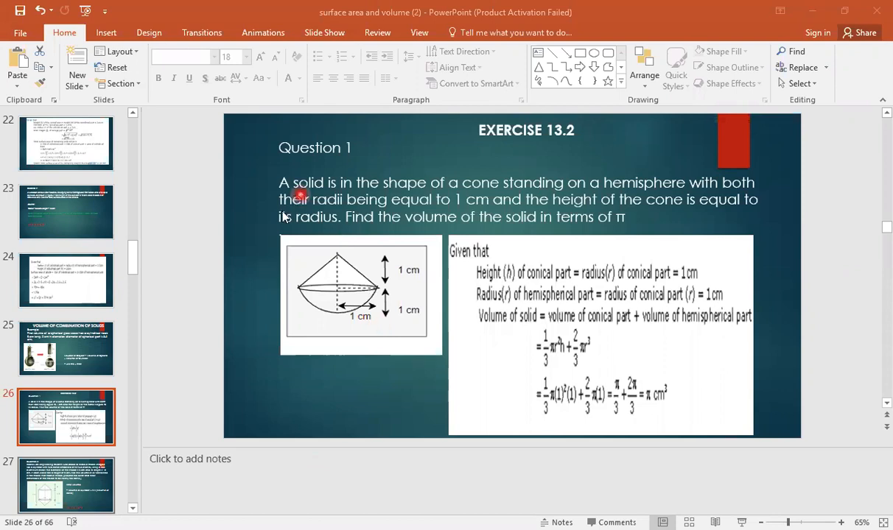
{"action": "mouse_move", "coordinate": [469, 204]}
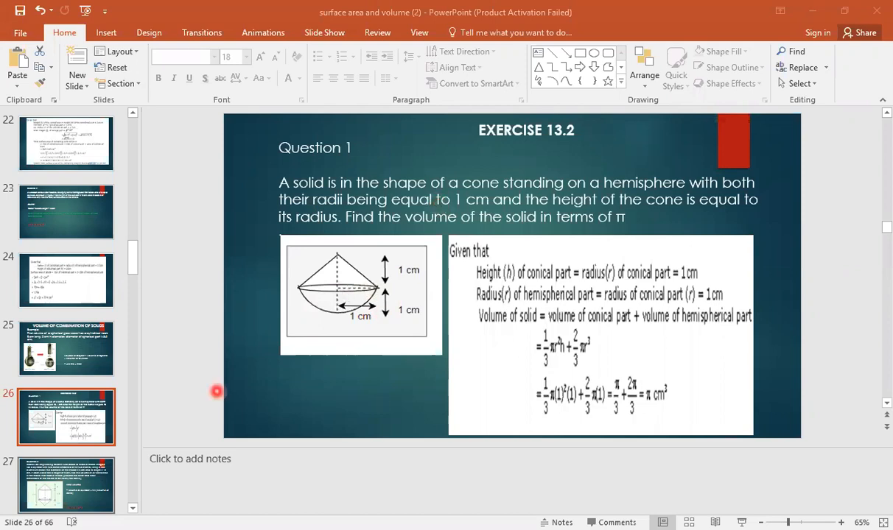
{"action": "mouse_move", "coordinate": [325, 505]}
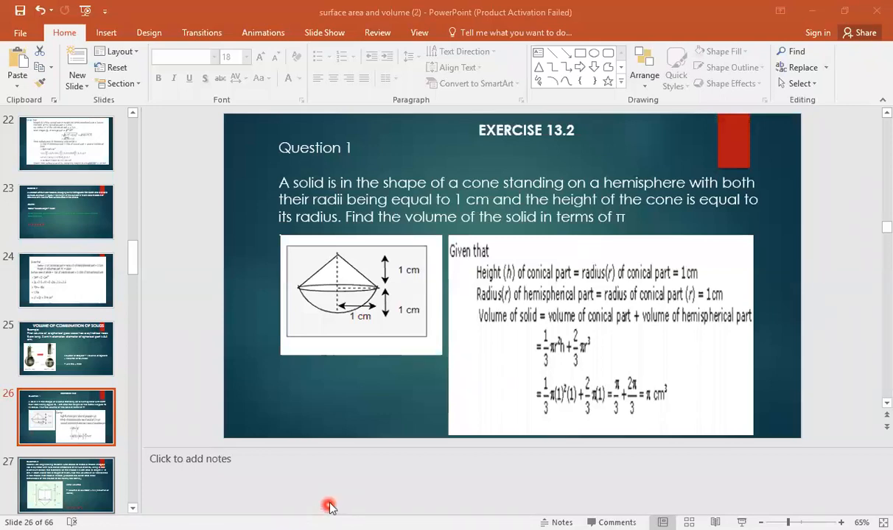
{"action": "mouse_move", "coordinate": [336, 498]}
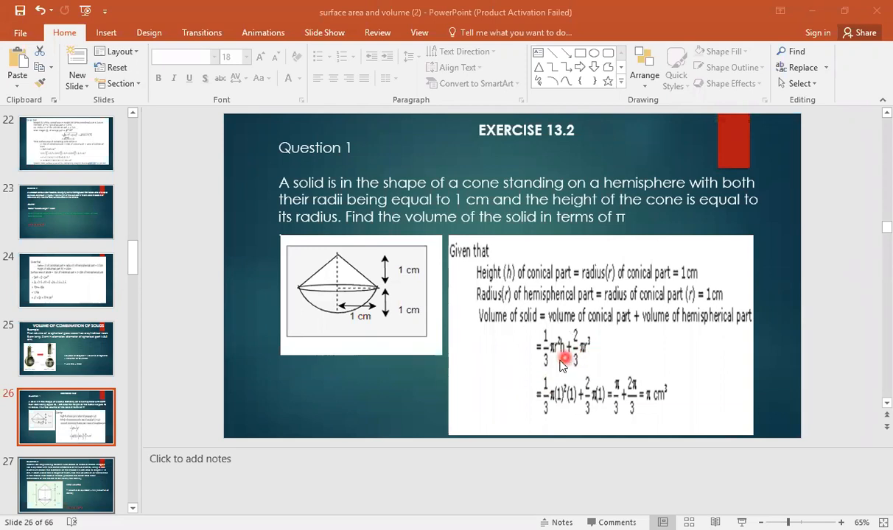
{"action": "mouse_move", "coordinate": [569, 358]}
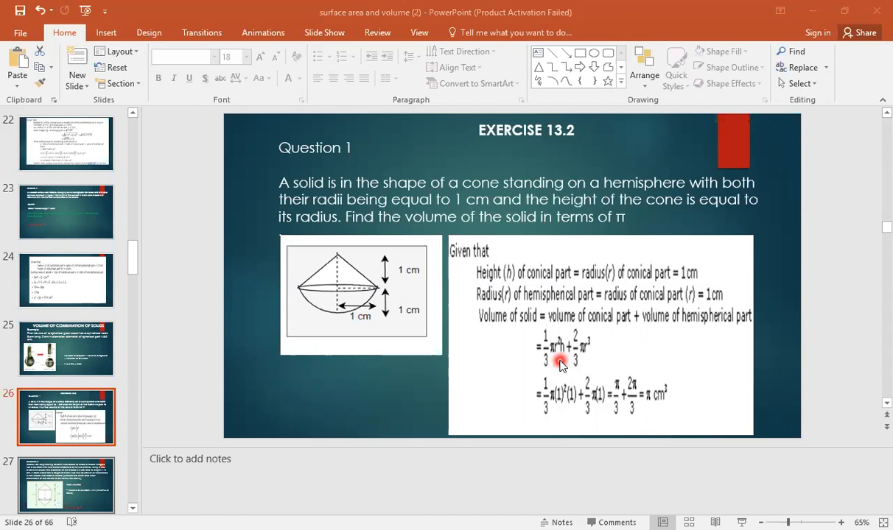
{"action": "mouse_move", "coordinate": [561, 360]}
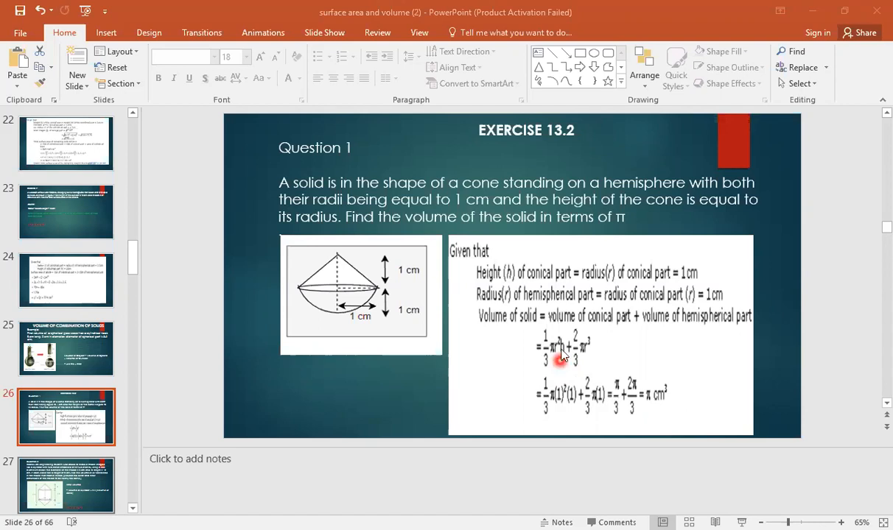